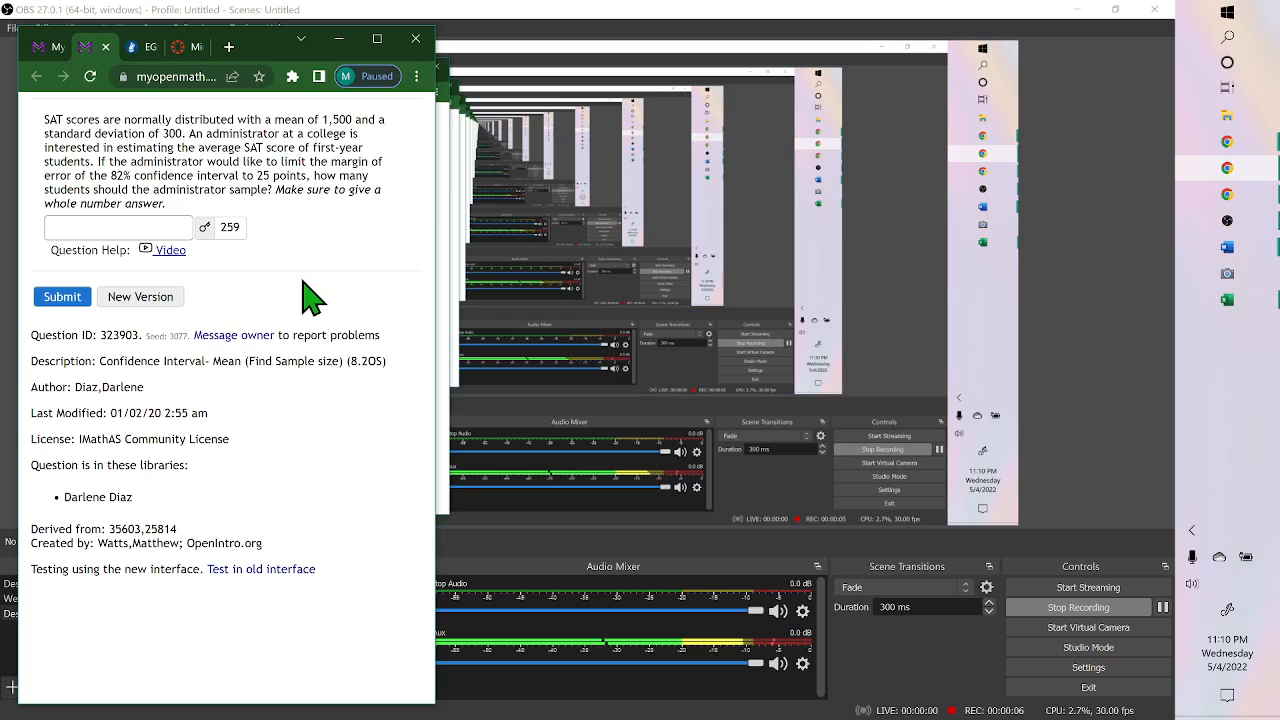
# From the course Modules page, launch the Minimum Sample Size Spreadsheet under Microsoft Excel Documents
pyautogui.click(178, 48)
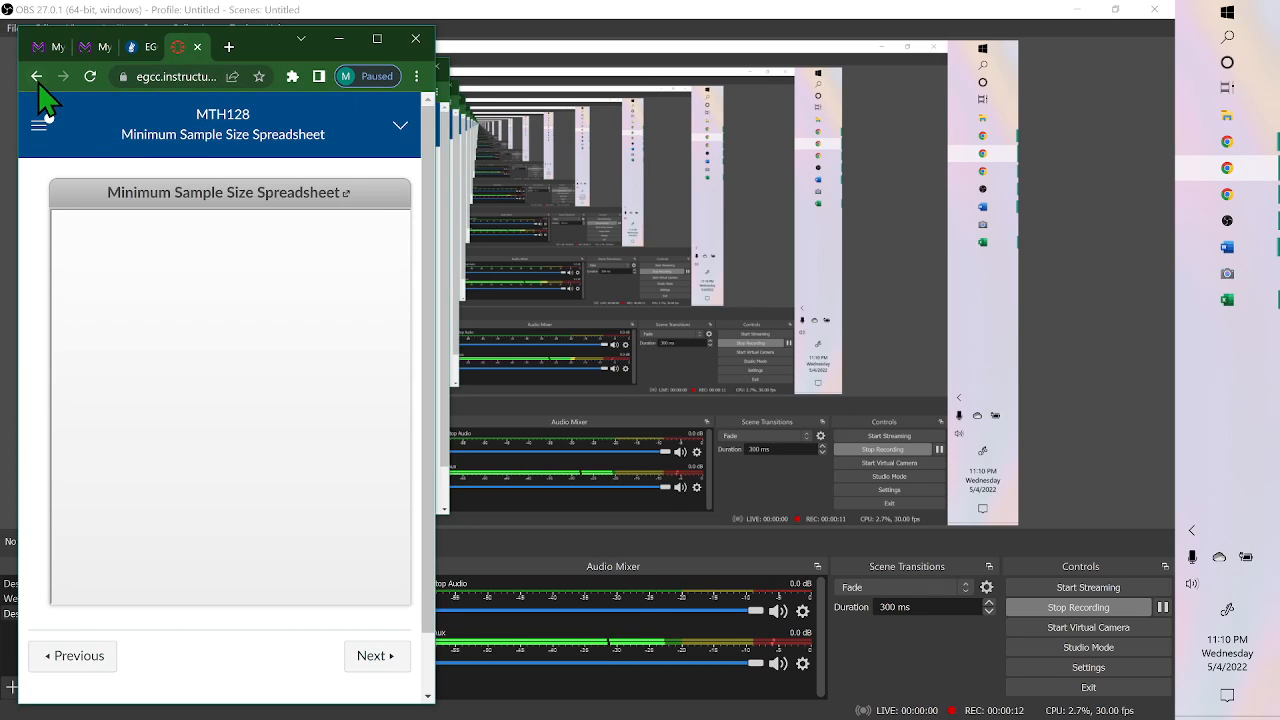
pyautogui.click(38, 76)
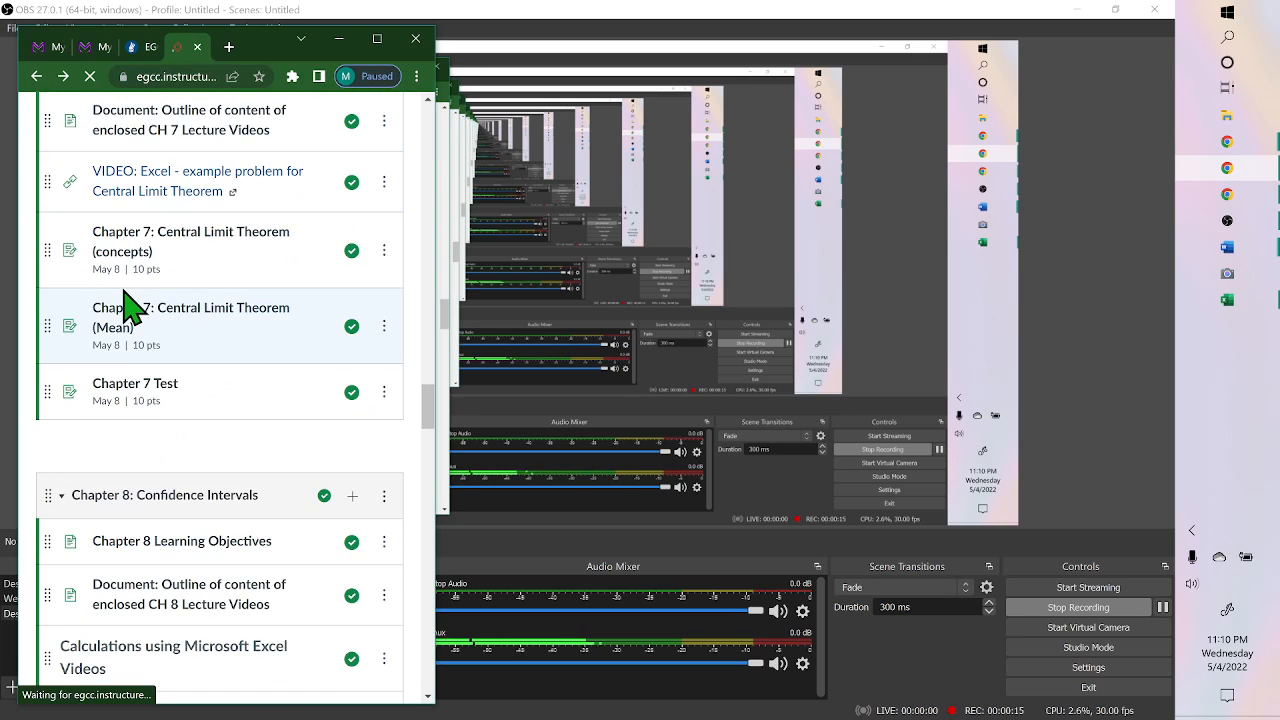
pyautogui.scroll(-3)
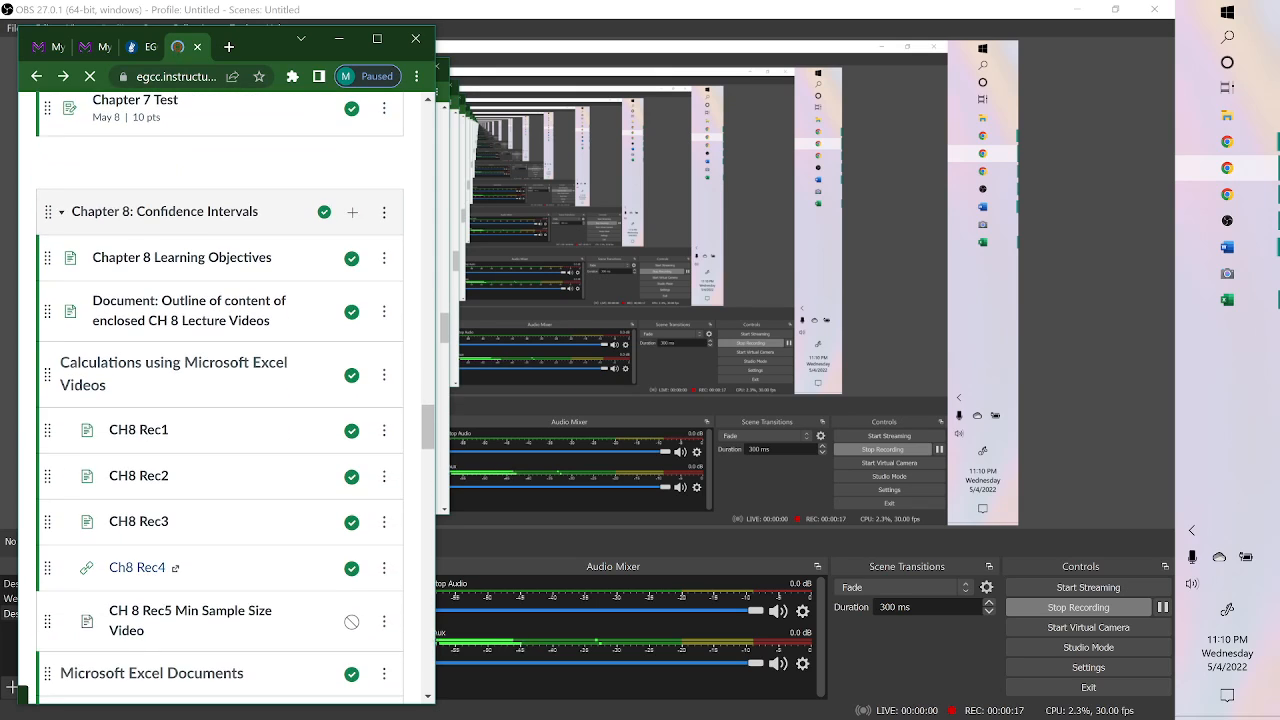
pyautogui.scroll(-3)
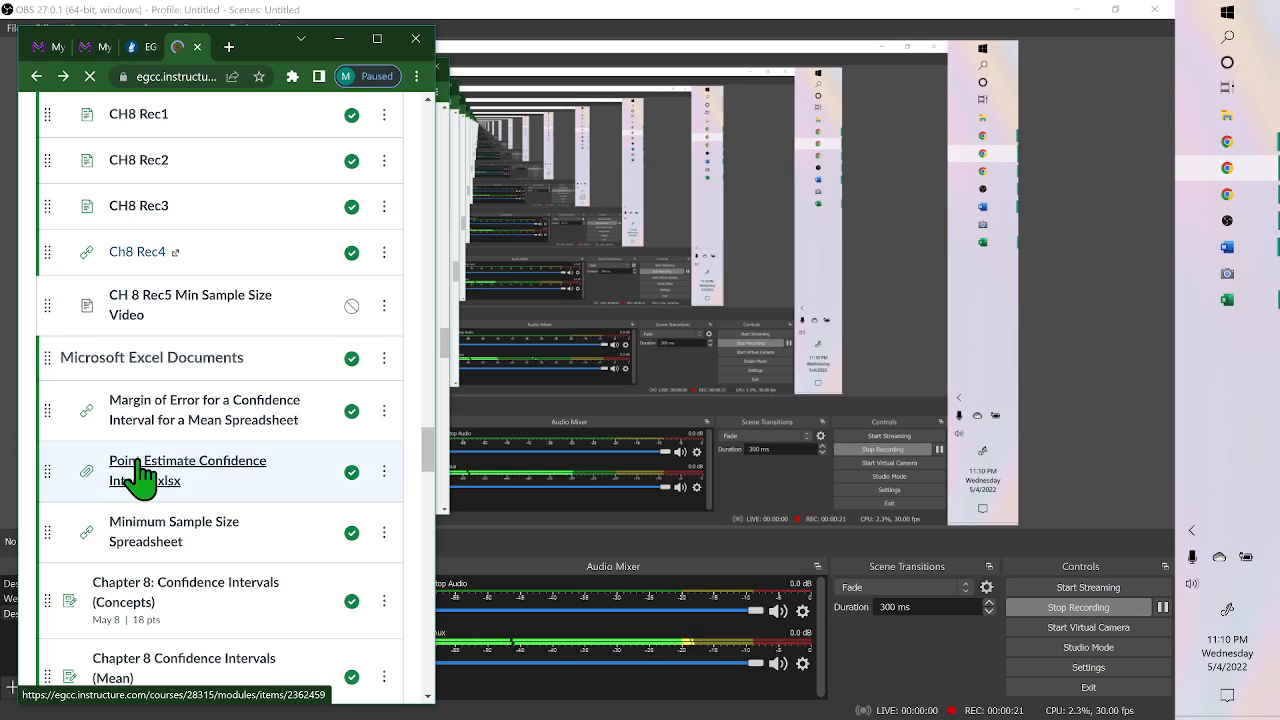
pyautogui.moveTo(142, 552)
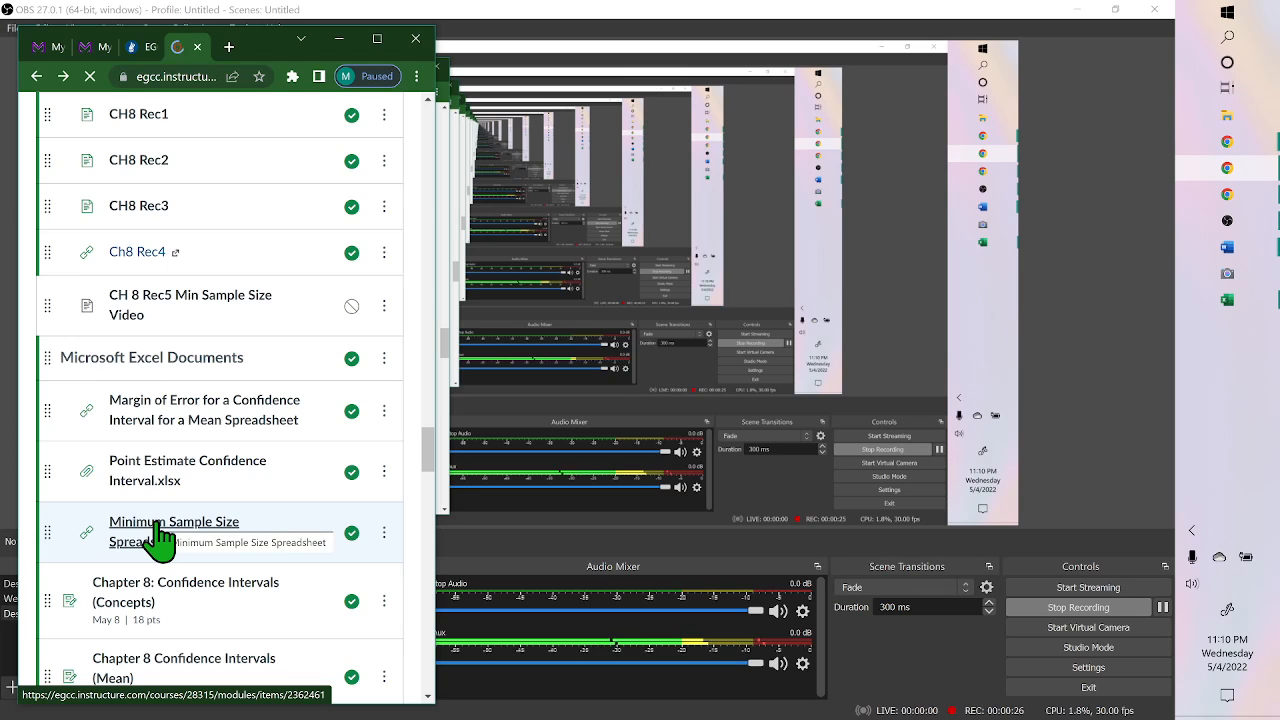
pyautogui.click(174, 520)
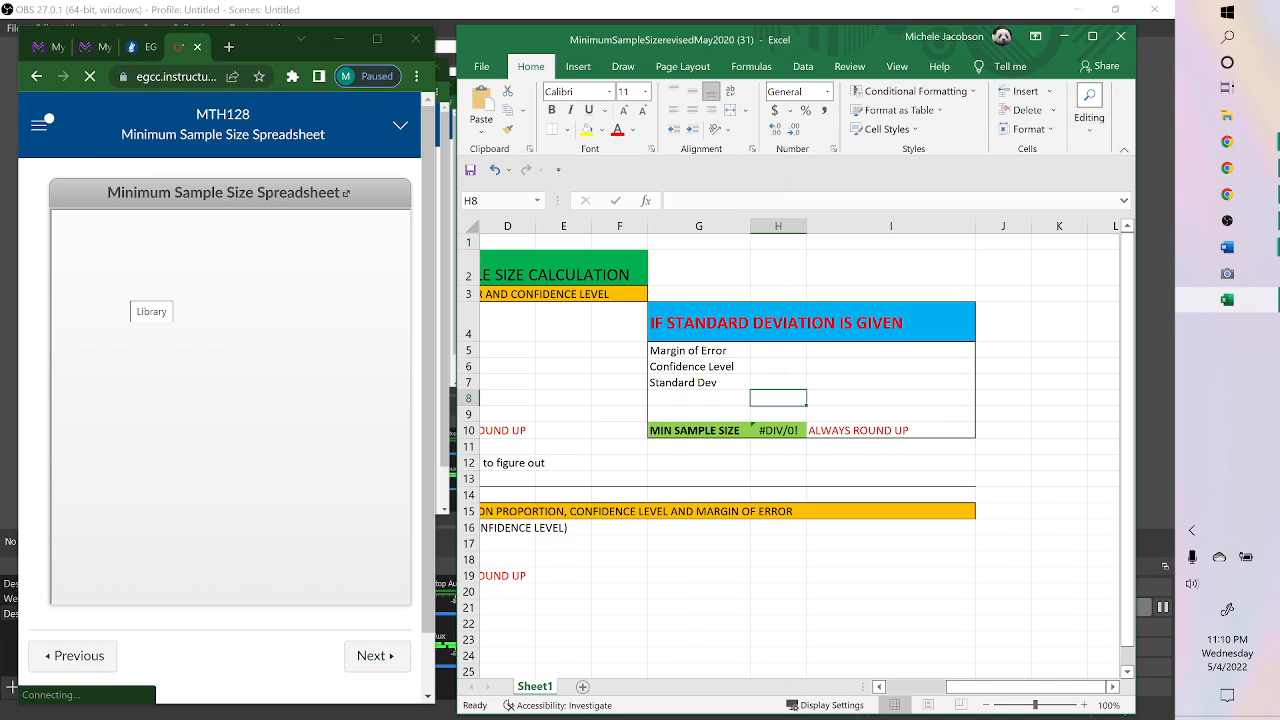
pyautogui.moveTo(1004, 692)
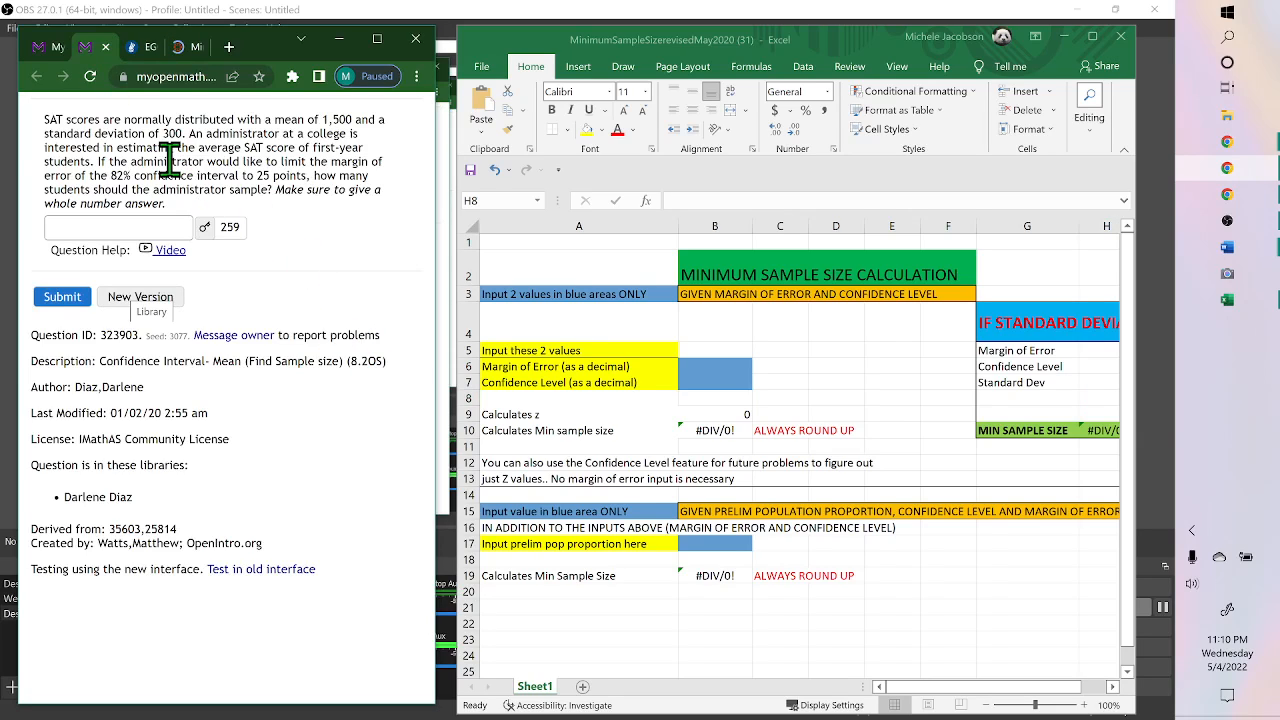
pyautogui.moveTo(304, 140)
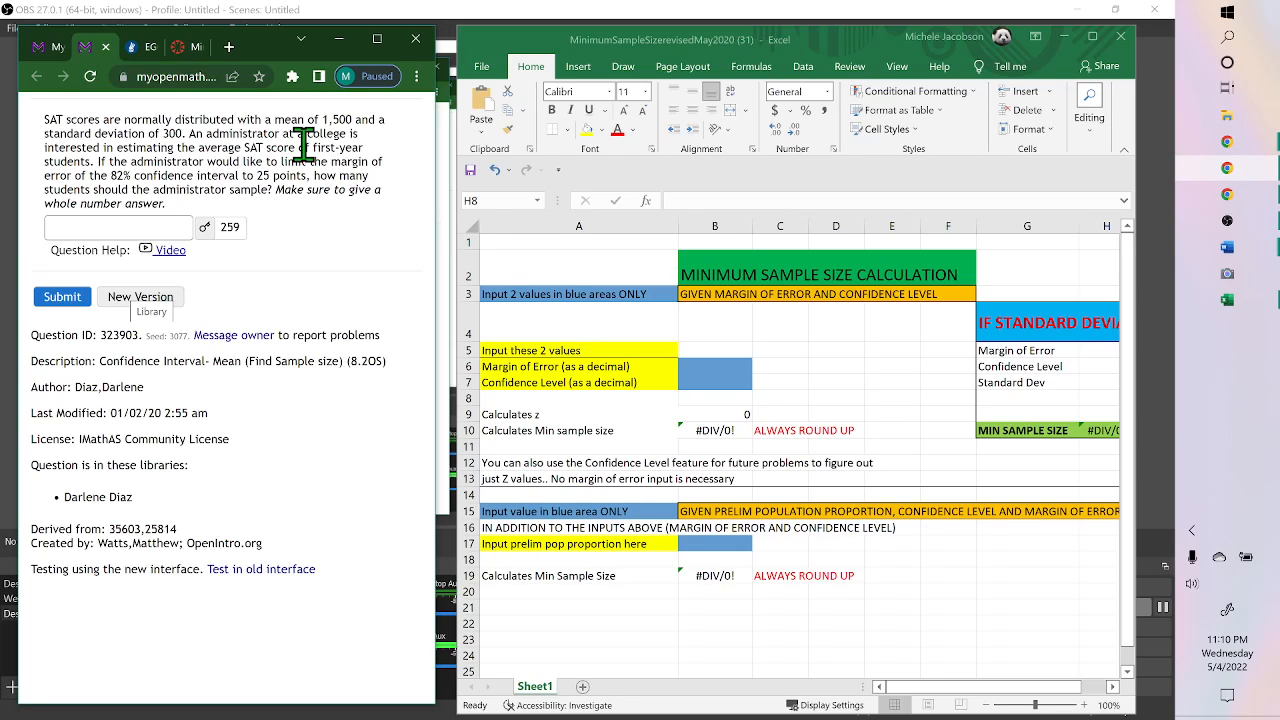
pyautogui.moveTo(340, 270)
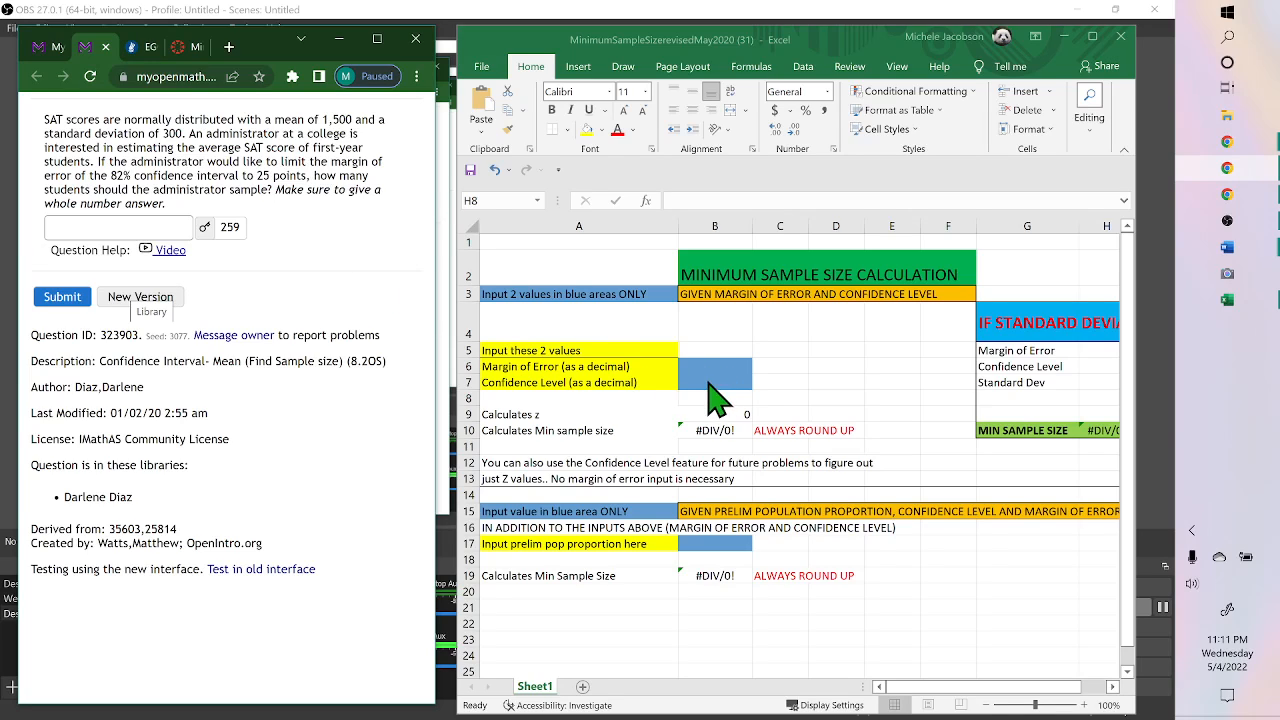
pyautogui.moveTo(1000, 368)
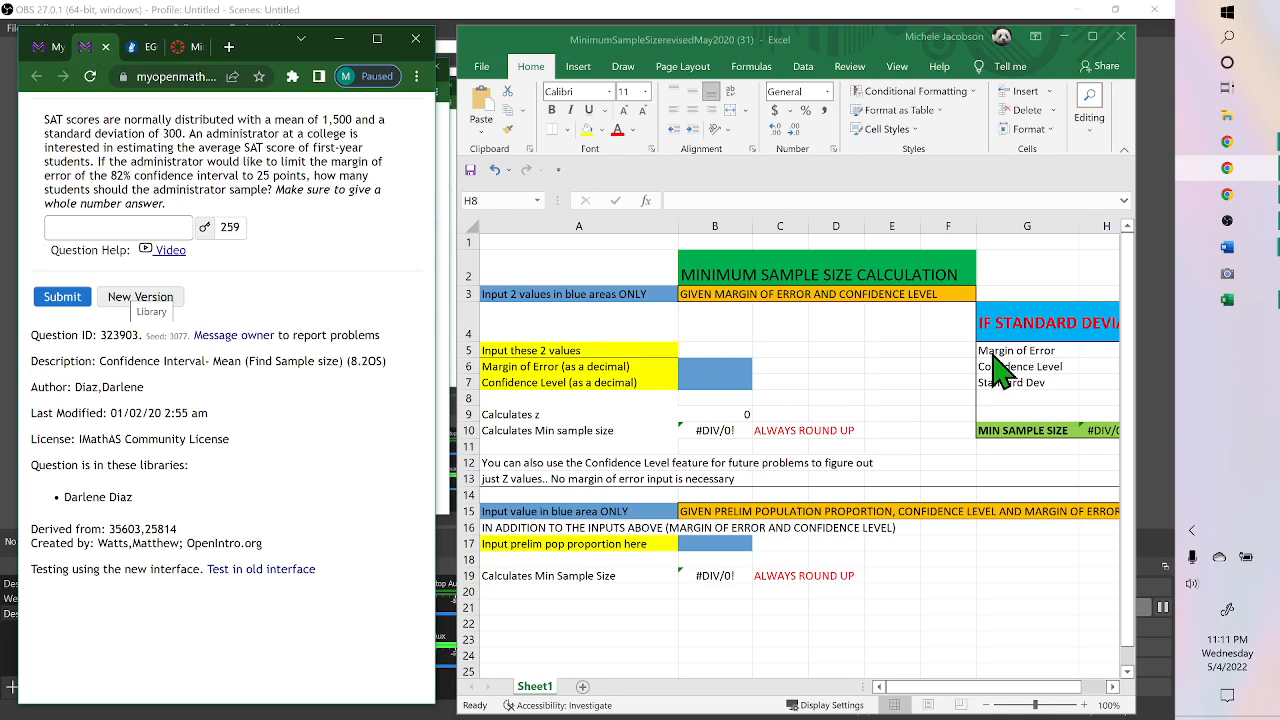
pyautogui.moveTo(1076, 388)
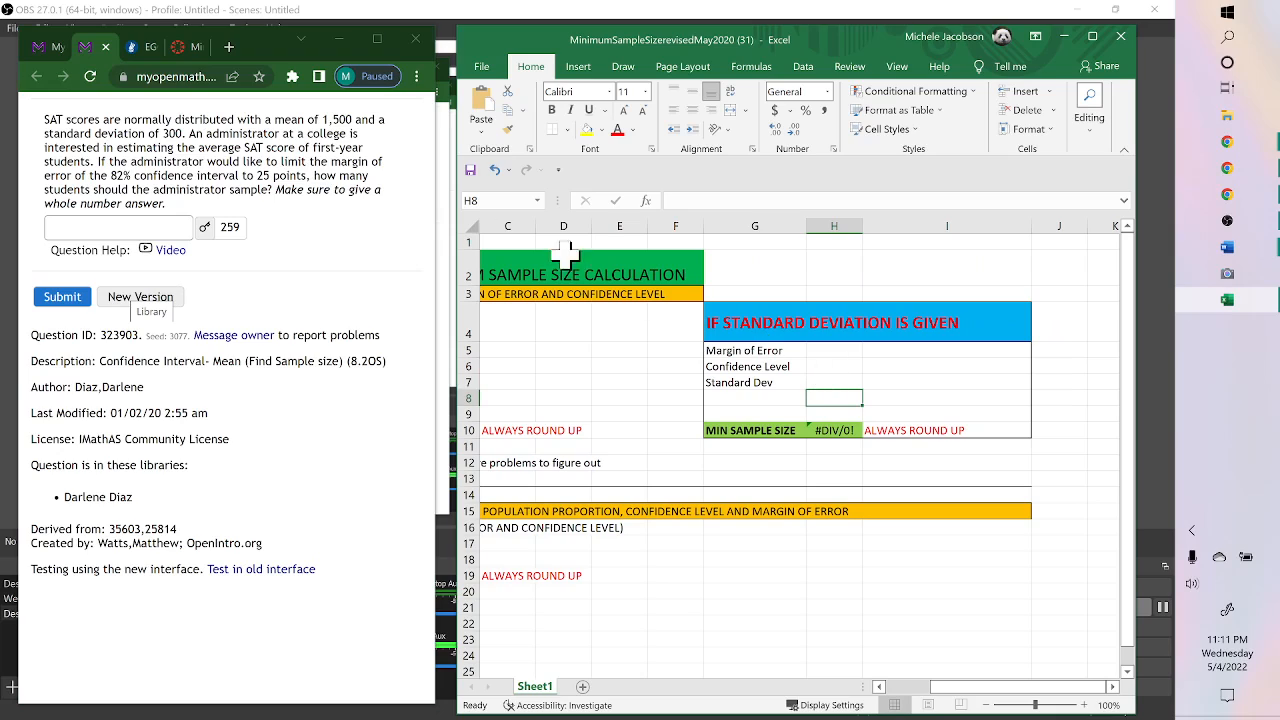
pyautogui.moveTo(178, 152)
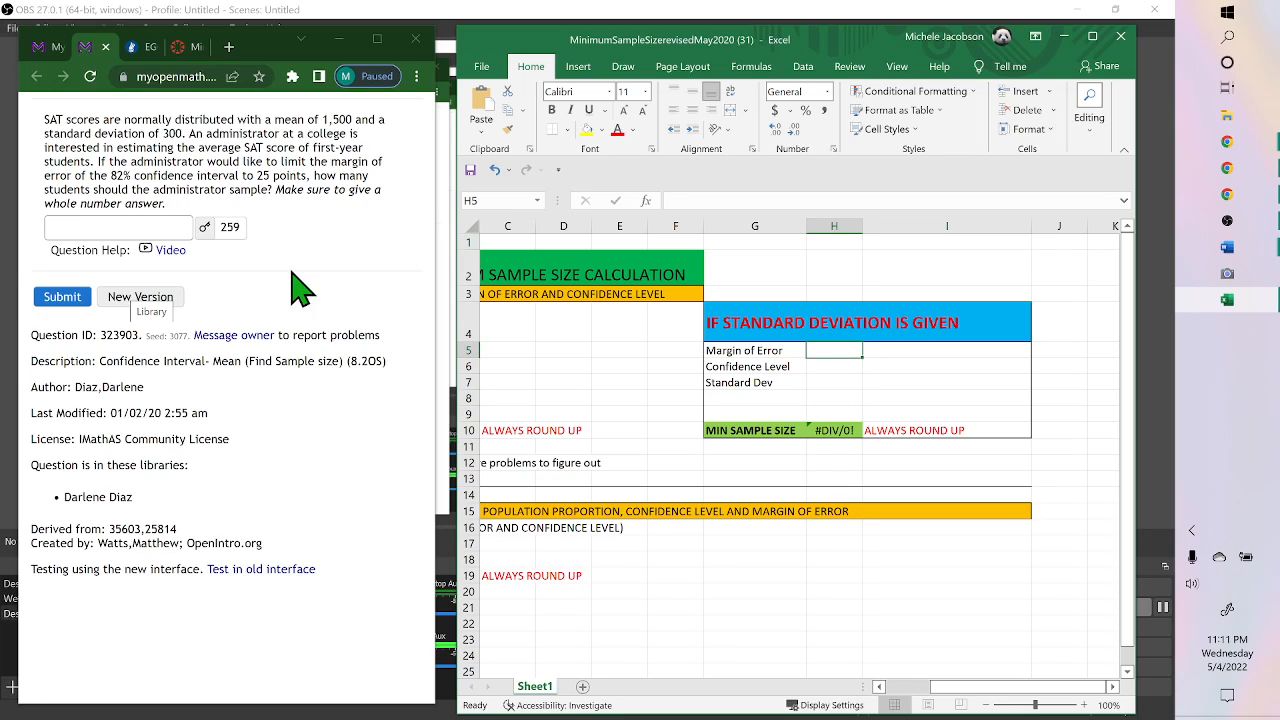
pyautogui.moveTo(322, 298)
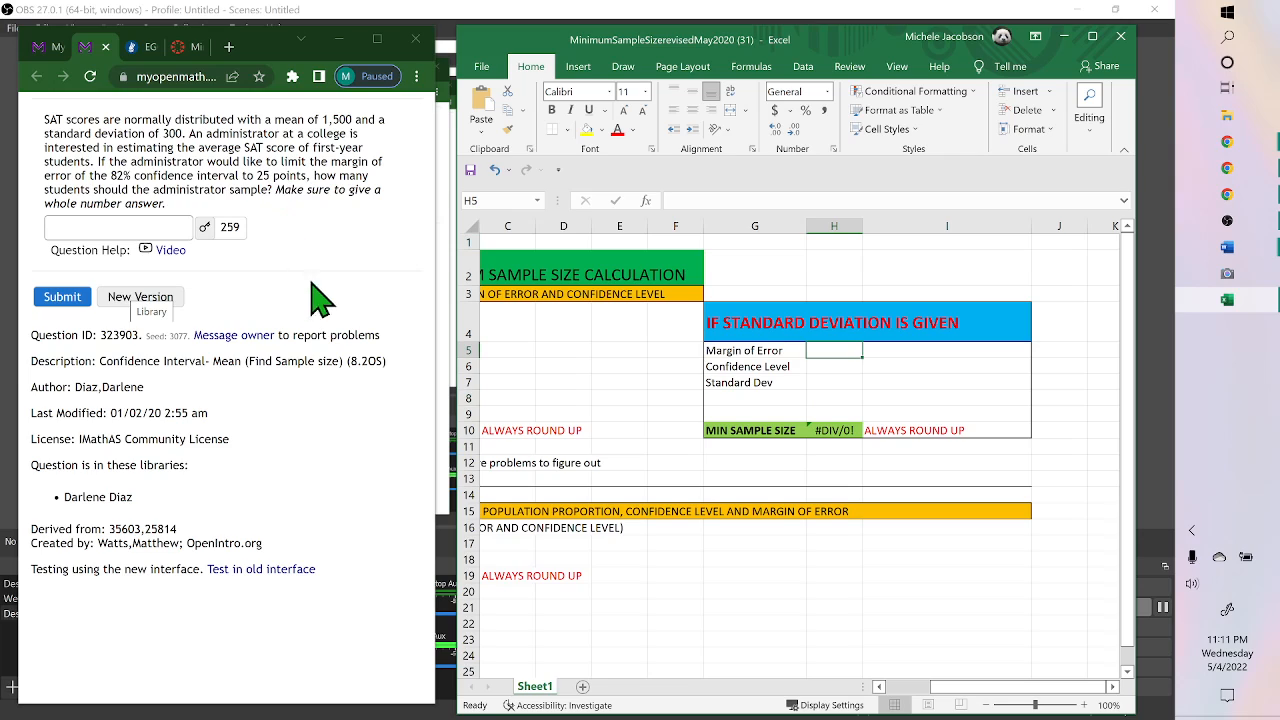
# Enter margin of error 25, confidence 0.82 and SD 300, yielding min sample size 258.8579
pyautogui.write('25')
pyautogui.click(834, 366)
pyautogui.write('.')
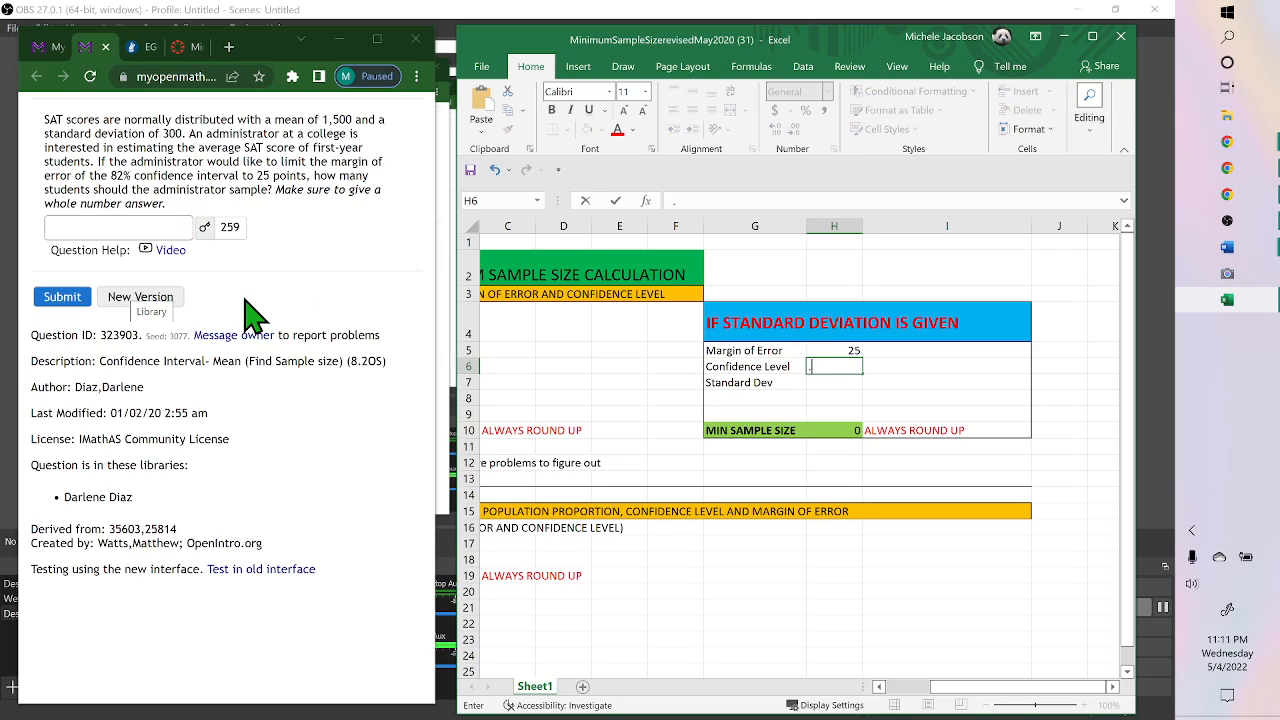
pyautogui.write('0.82')
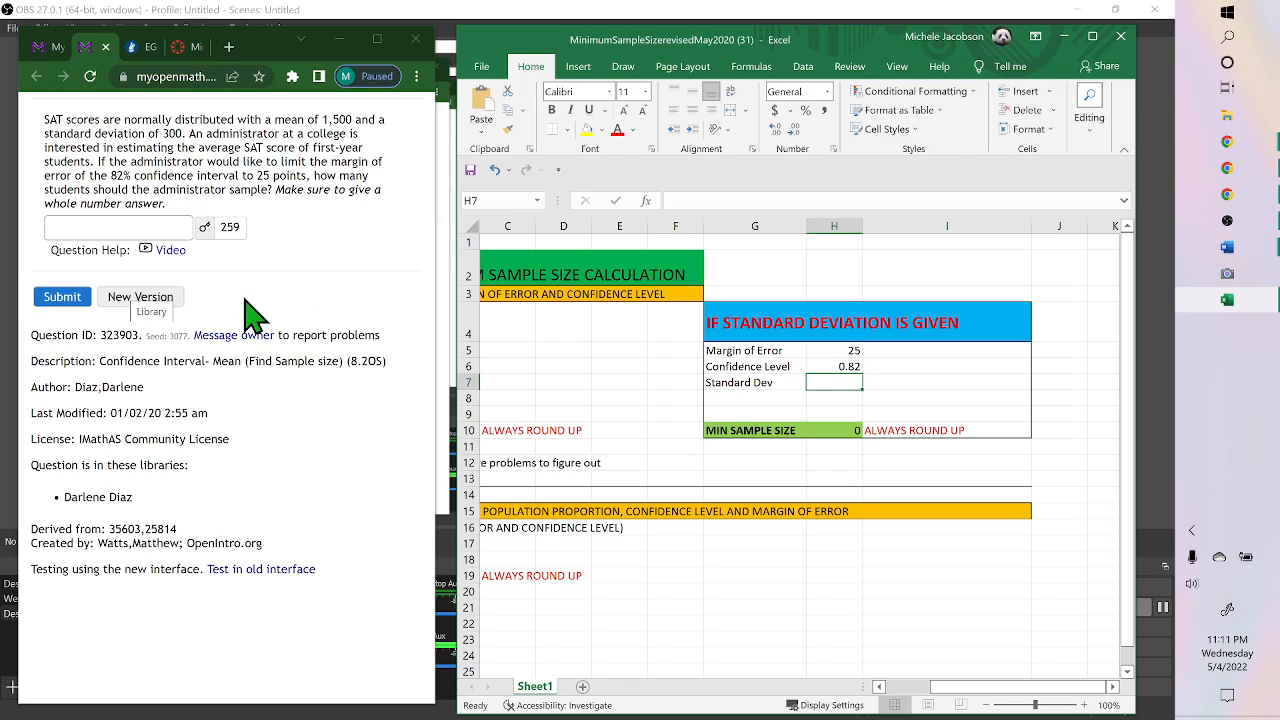
pyautogui.write('300')
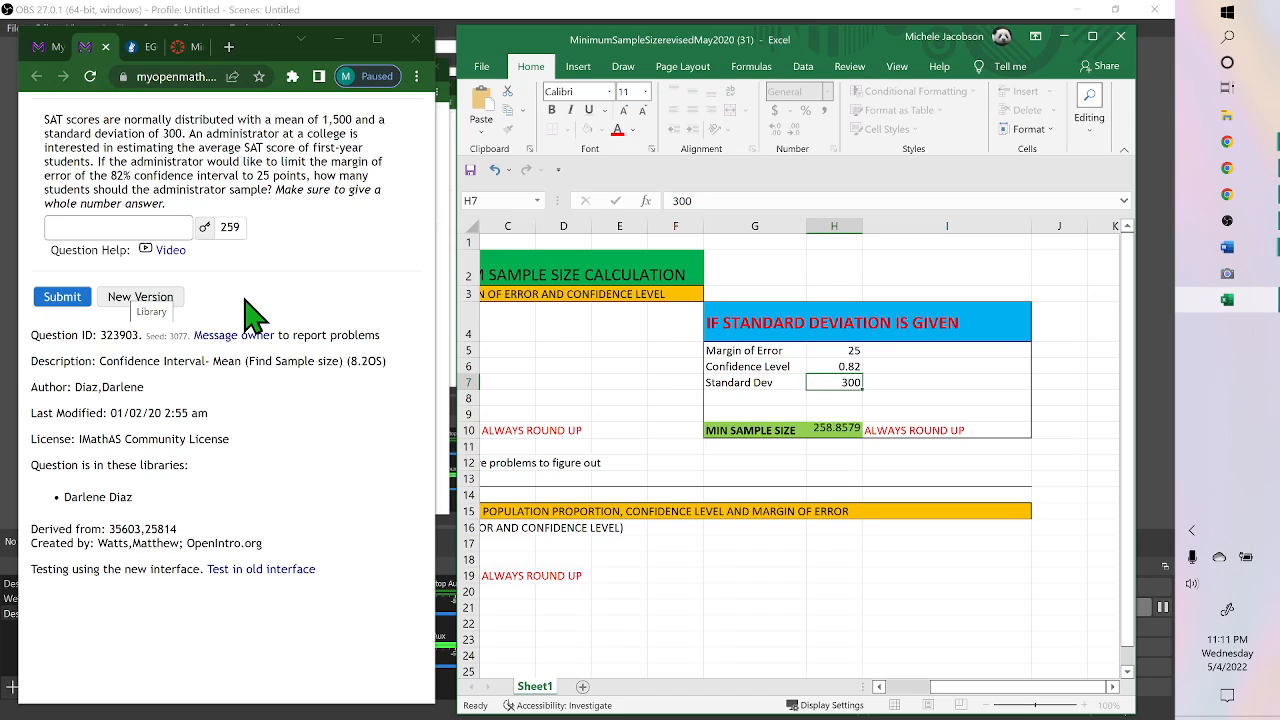
pyautogui.click(834, 396)
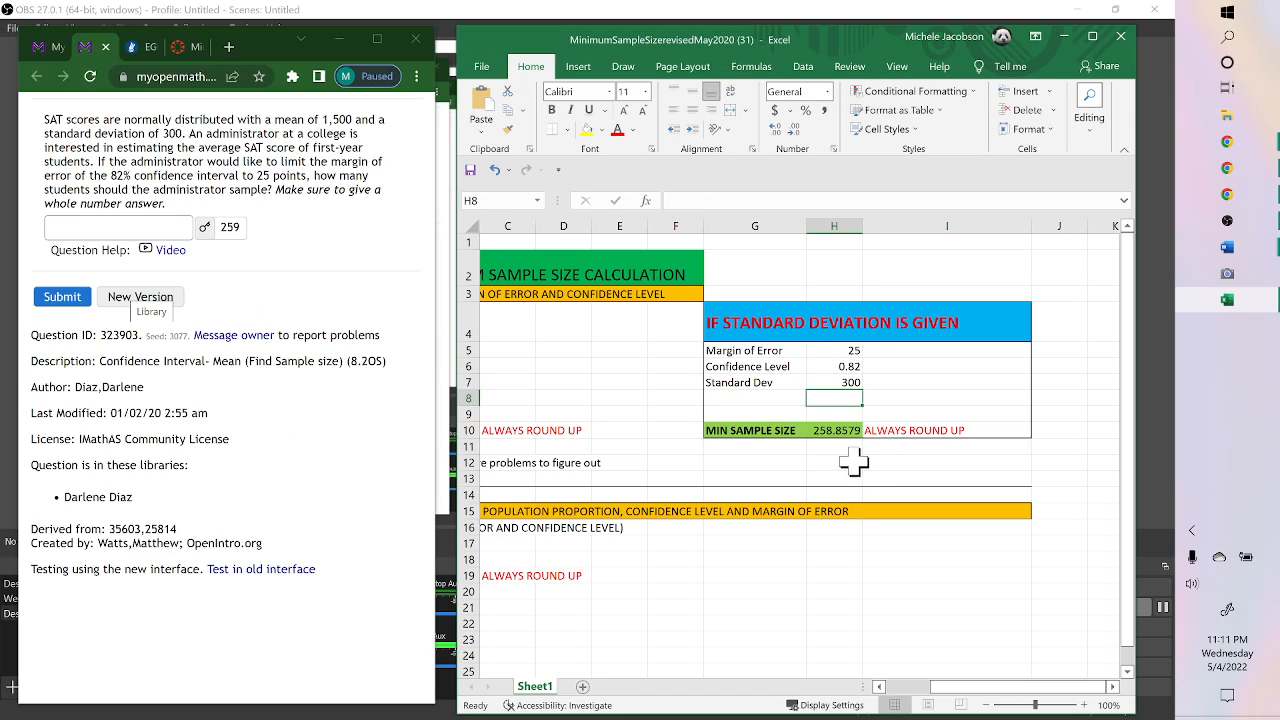